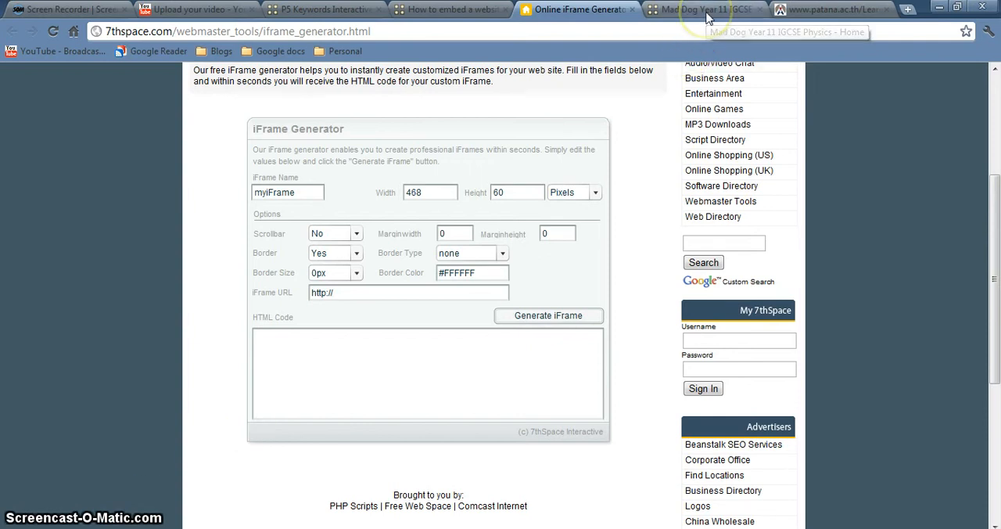
Try the embedded P5 Keywords matching quiz on the Posterous post, then return to the source quiz page.
click(703, 10)
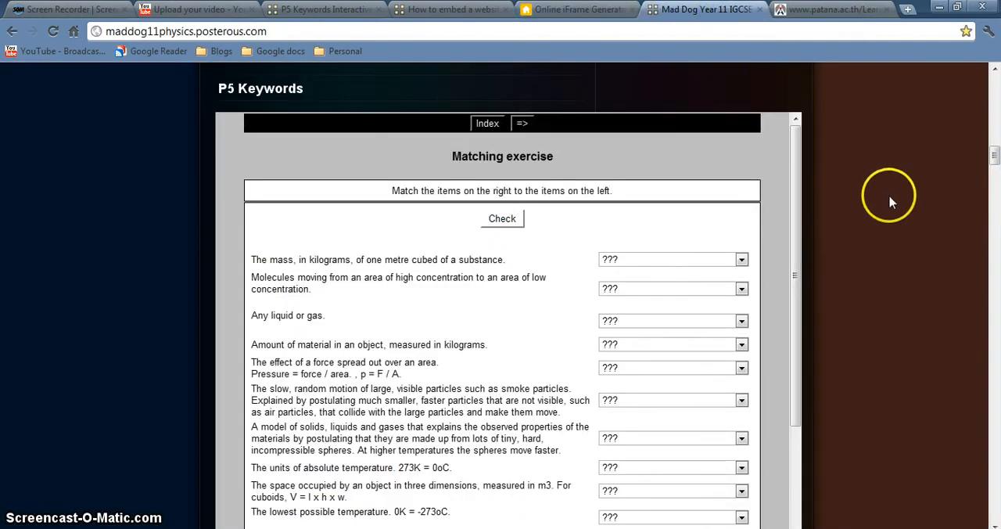
scroll(down, 3)
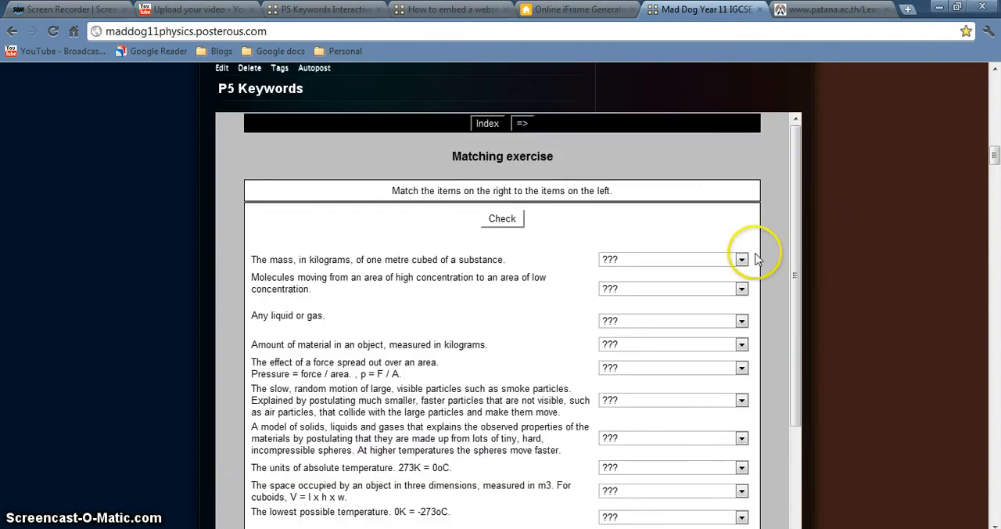
click(672, 260)
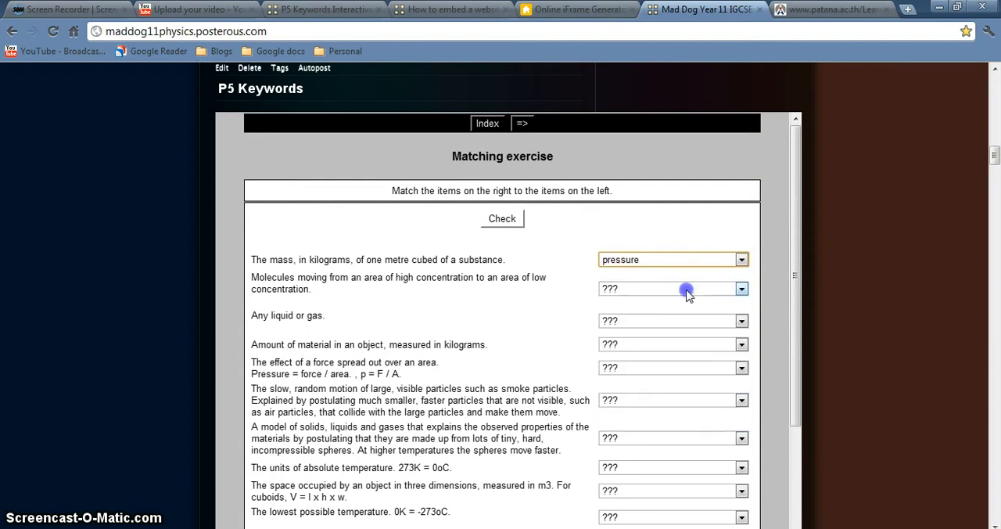
click(501, 219)
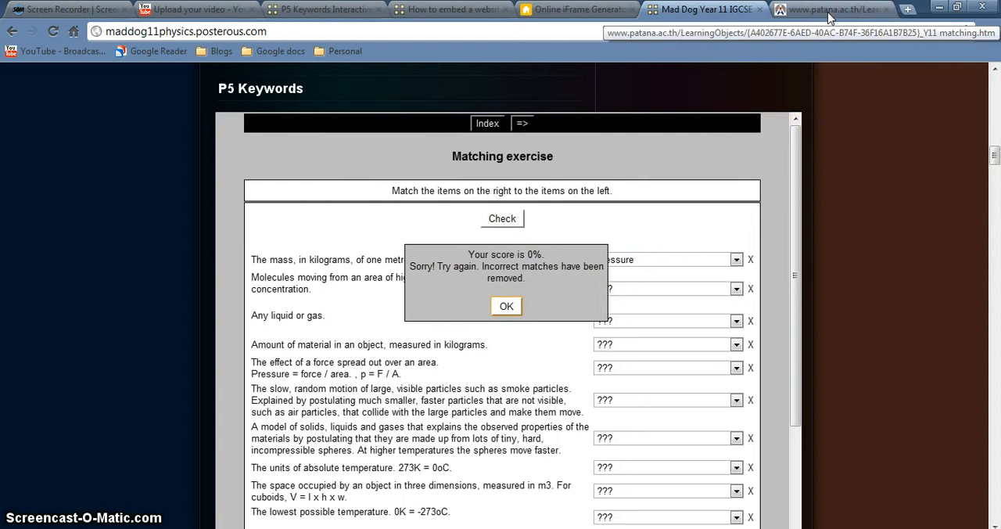
click(507, 307)
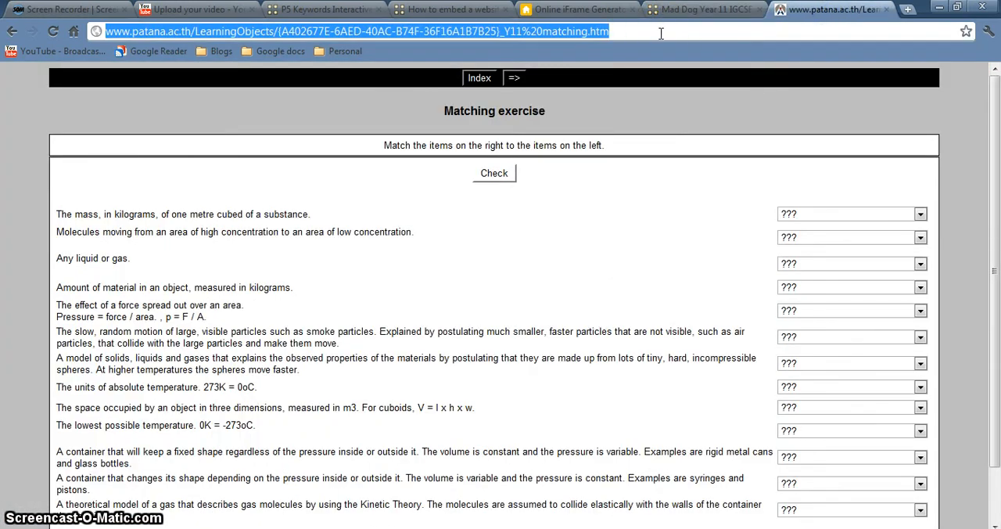
mouse_move(569, 31)
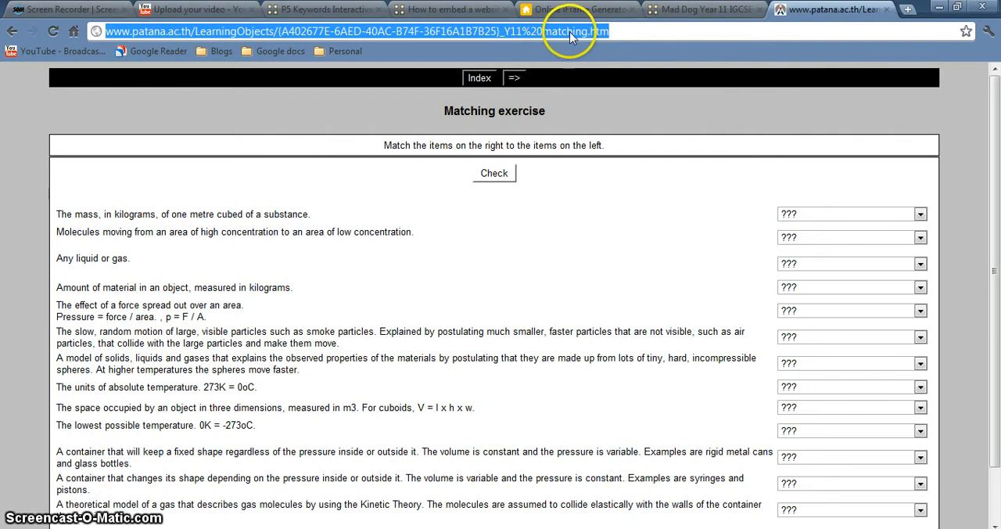
mouse_move(578, 9)
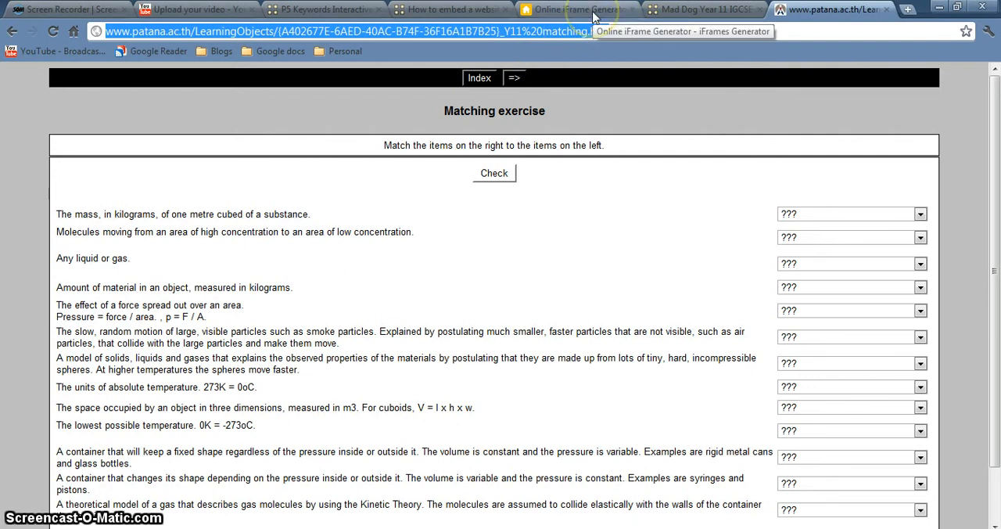
Go to the Online iFrame Generator page with the quiz URL copied.
click(577, 9)
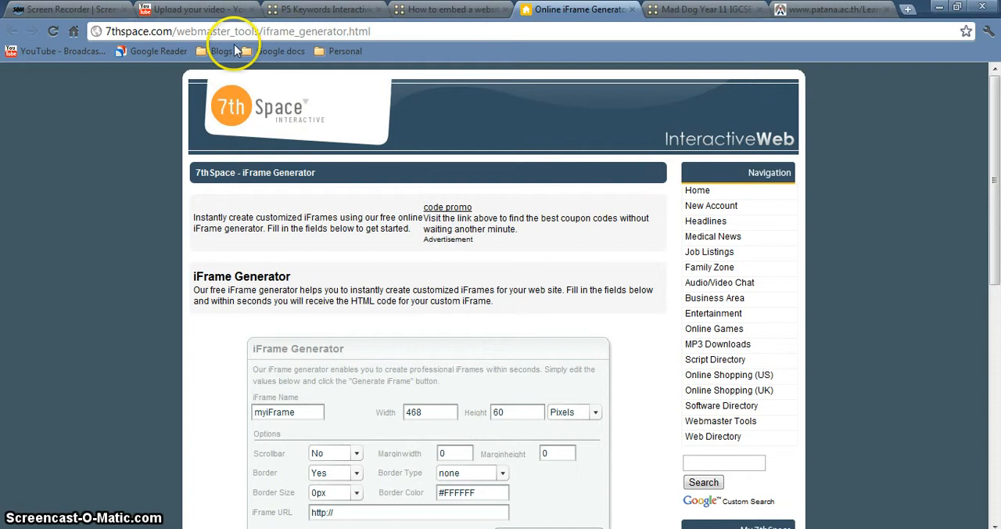
Fill the frame with the quiz URL, scrollbars Yes, width 800 and height 1000.
scroll(down, 3)
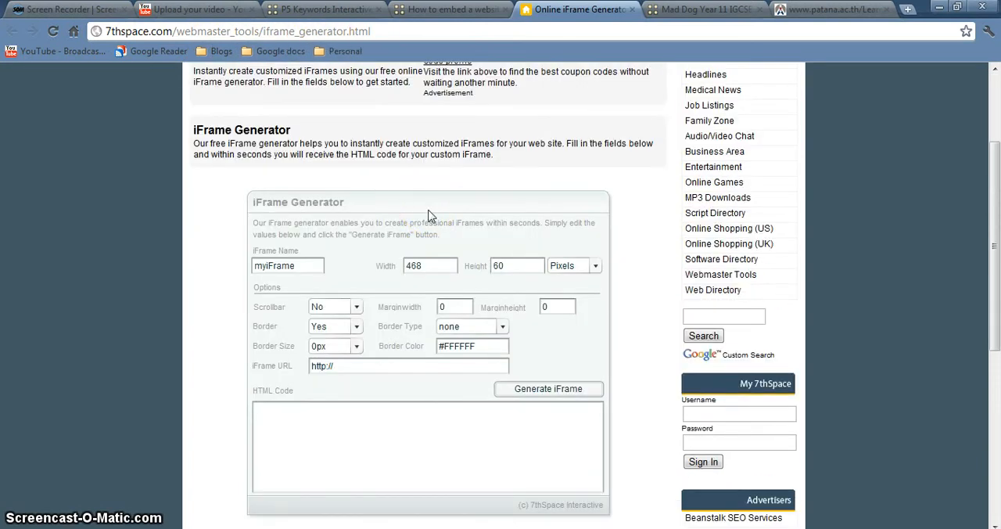
double_click(320, 366)
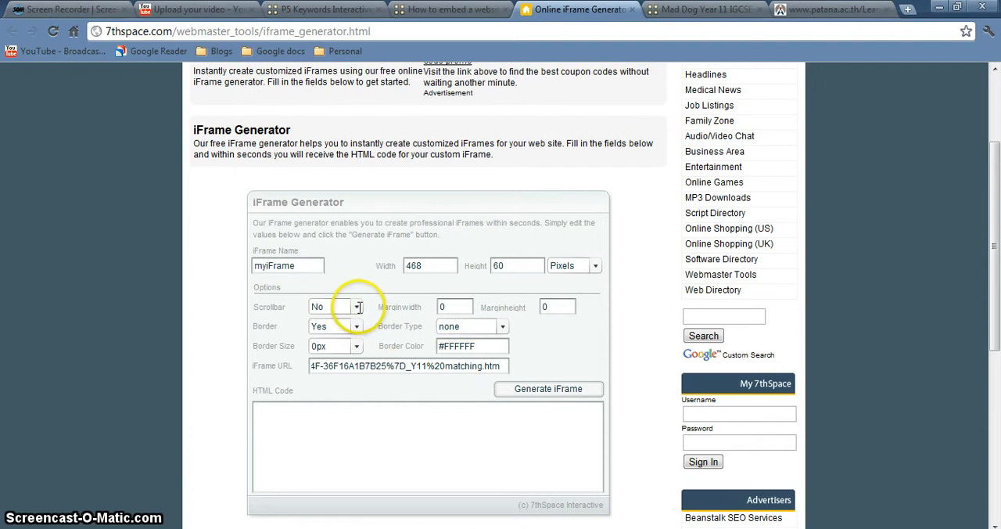
click(335, 306)
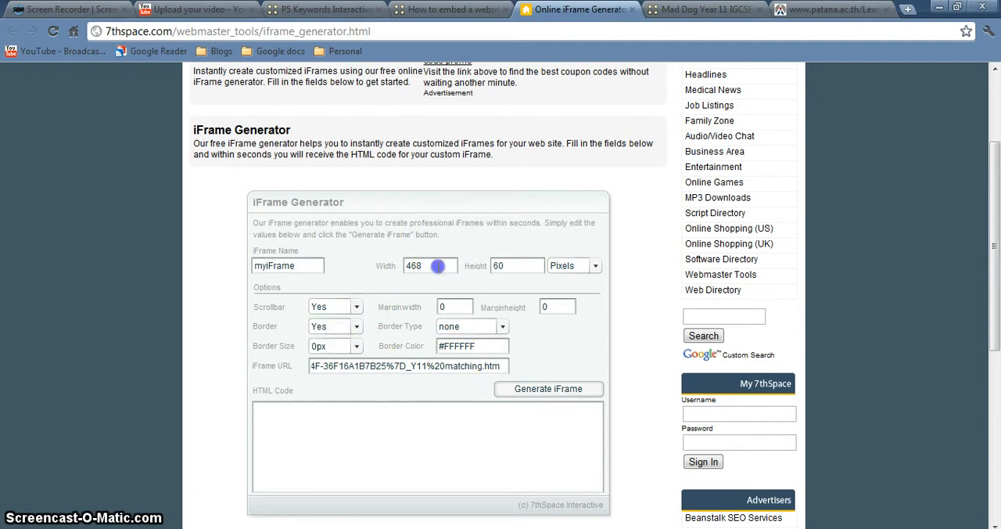
click(429, 264)
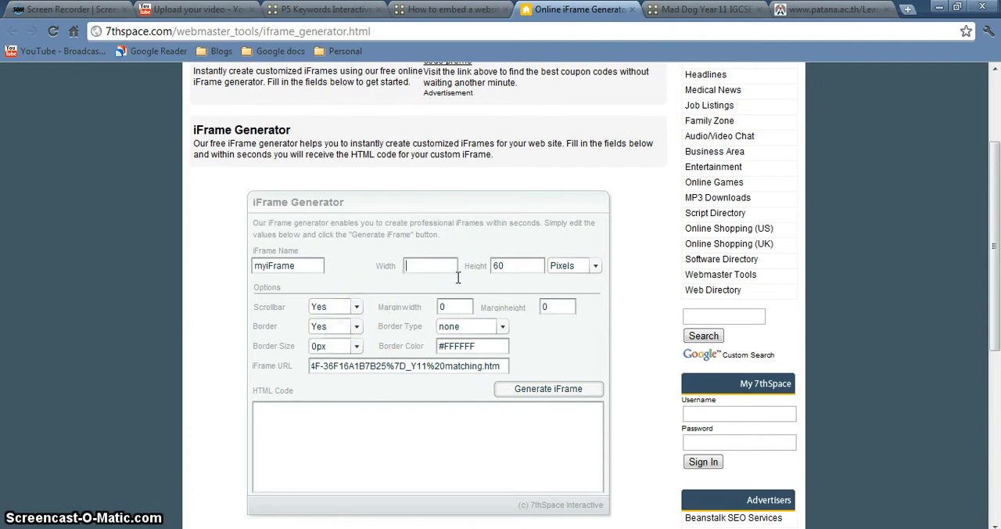
text(800)
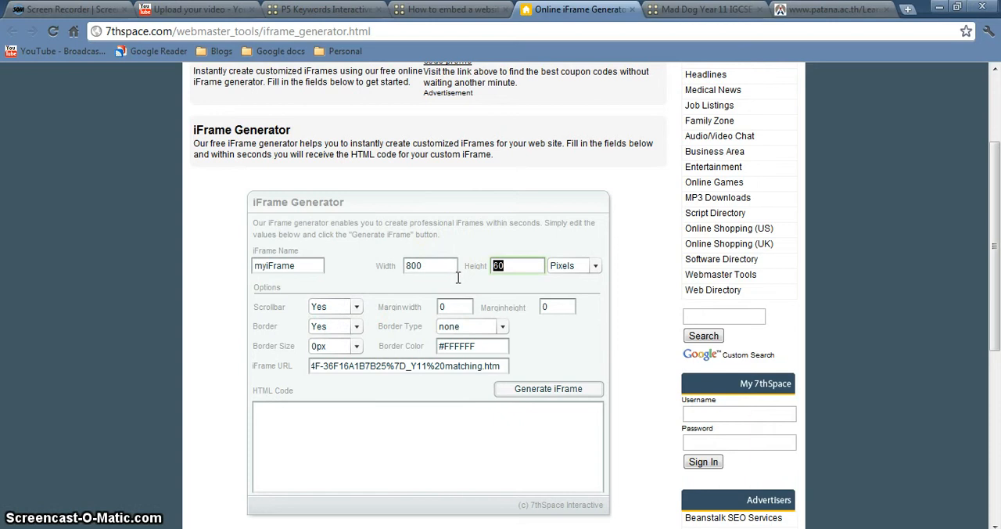
text(1000)
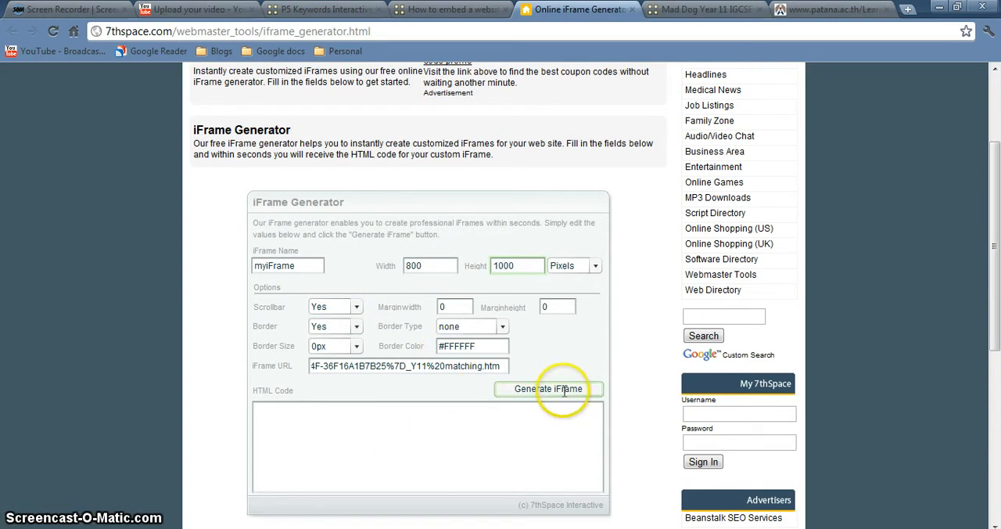
Generate the iframe HTML code and select it all for copying.
click(548, 388)
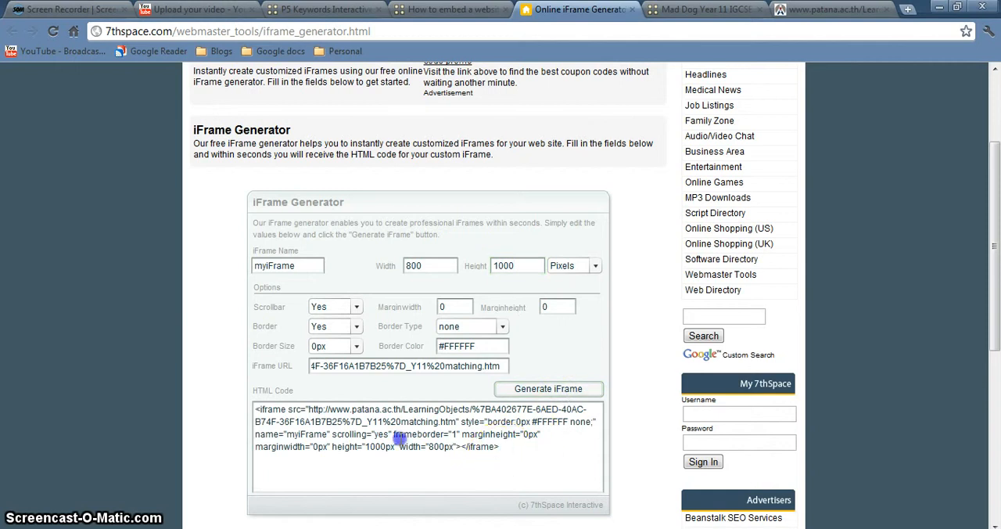
triple_click(423, 429)
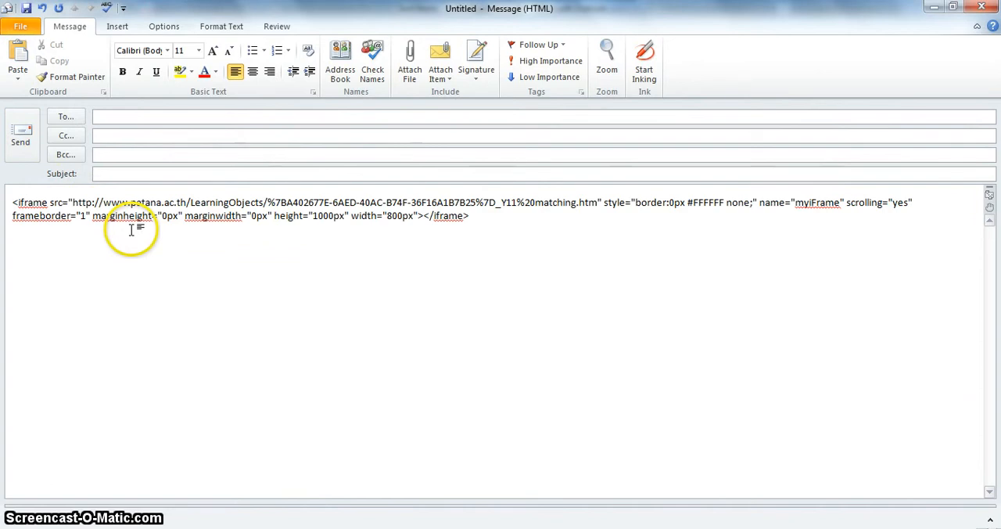
Email the pasted iframe code to the Posterous posting address with subject 'P5 keywords'.
click(144, 116)
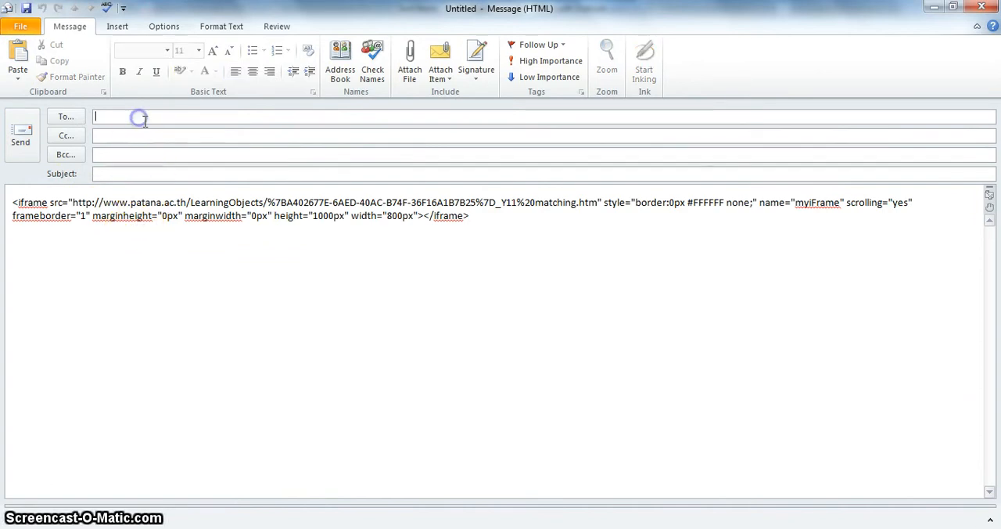
text(mad)
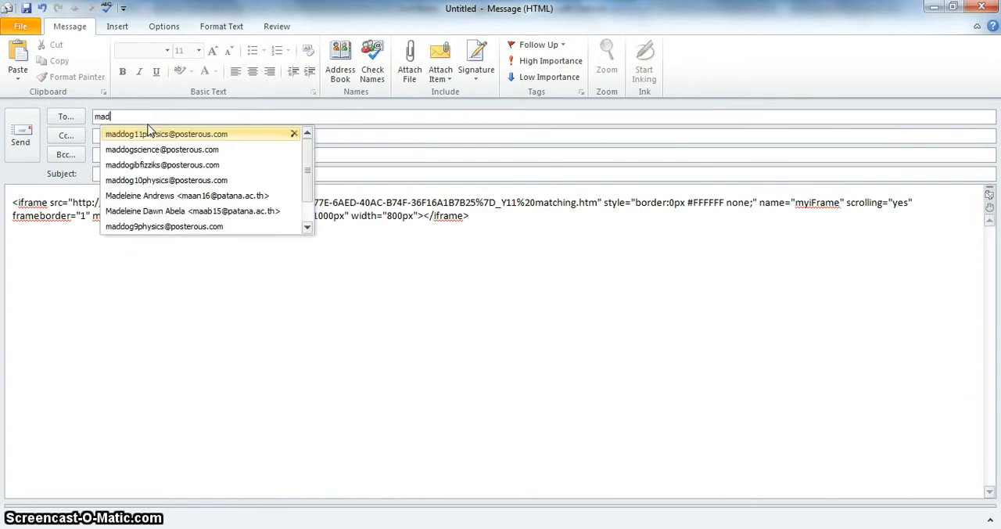
click(165, 135)
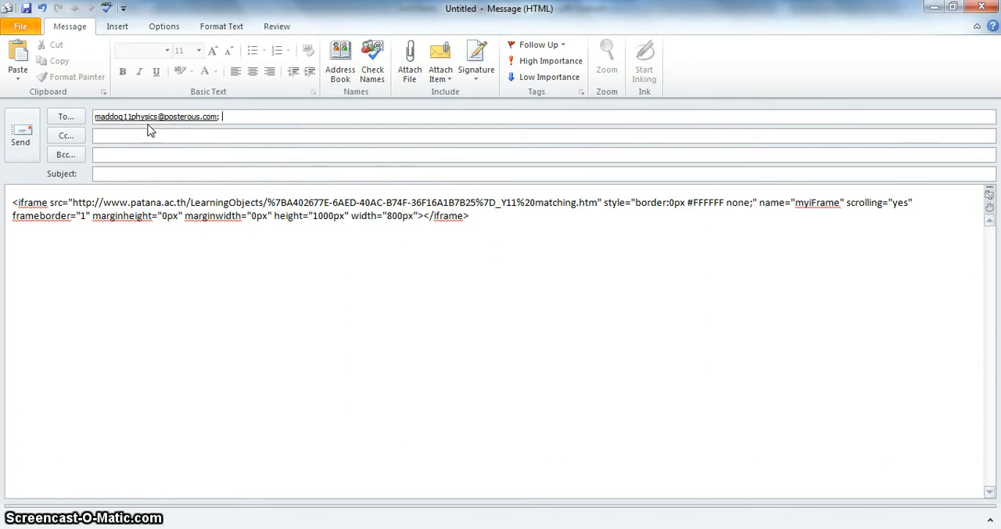
text(P)
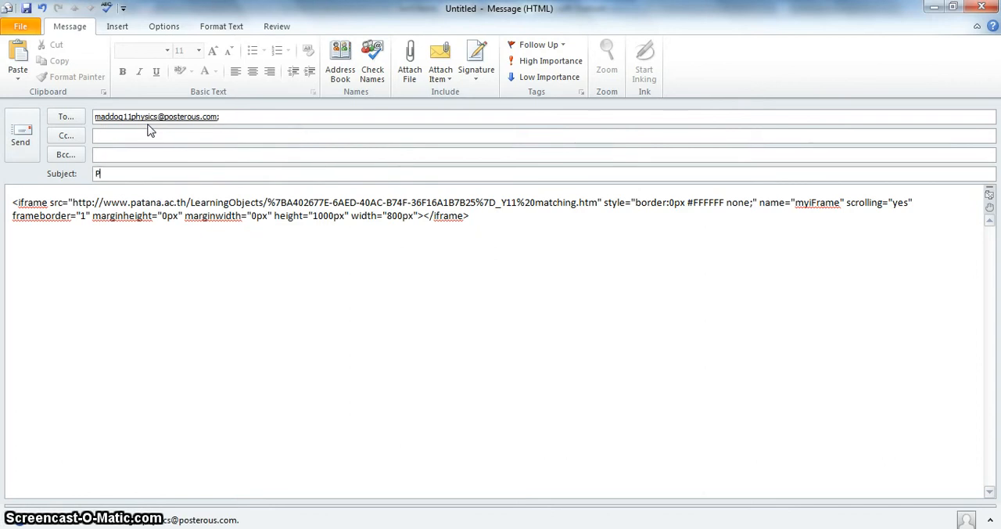
text(5 keywords)
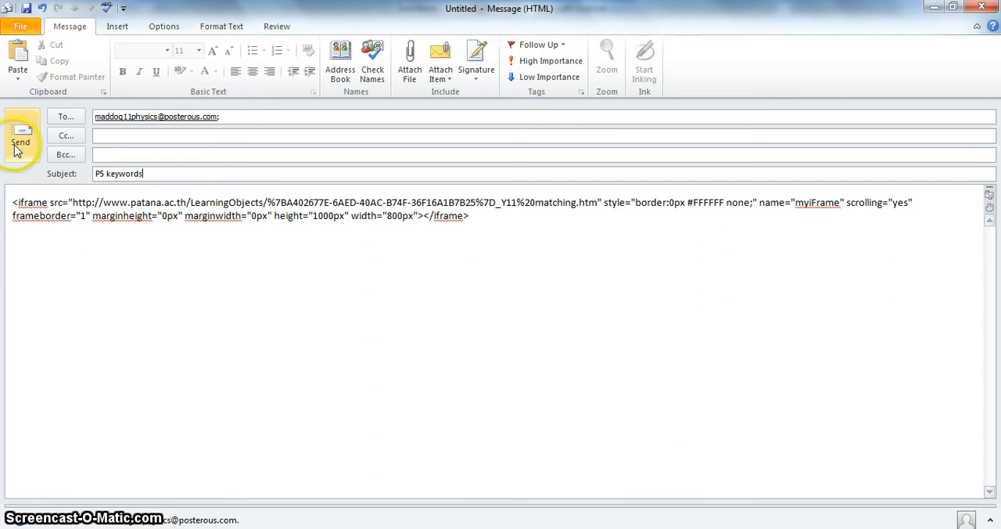
click(20, 141)
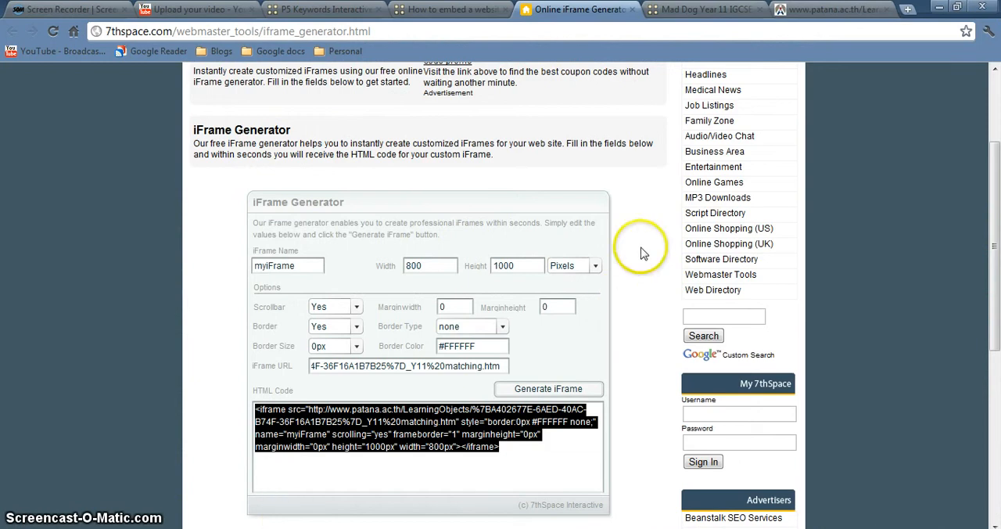
View the new P5 Keywords post on the blog showing the embedded quiz.
click(700, 9)
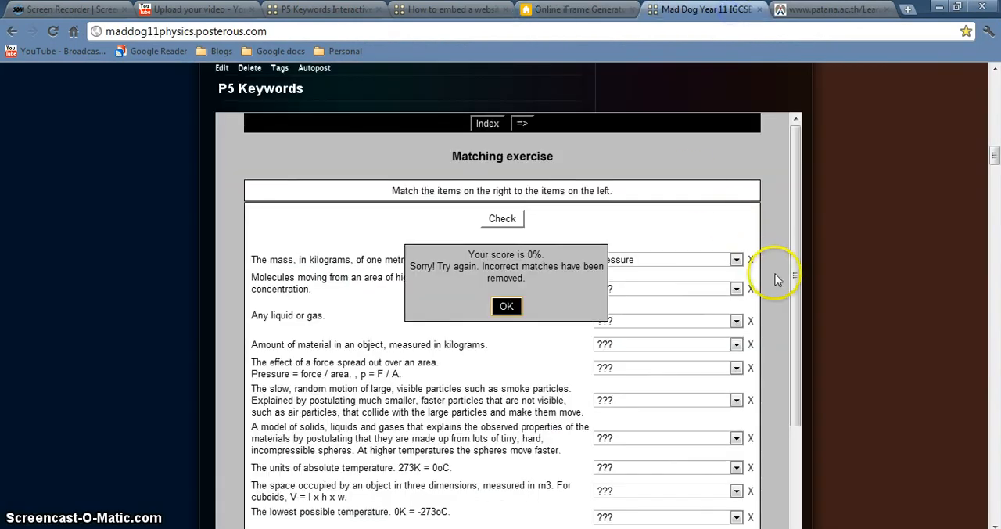
scroll(down, 3)
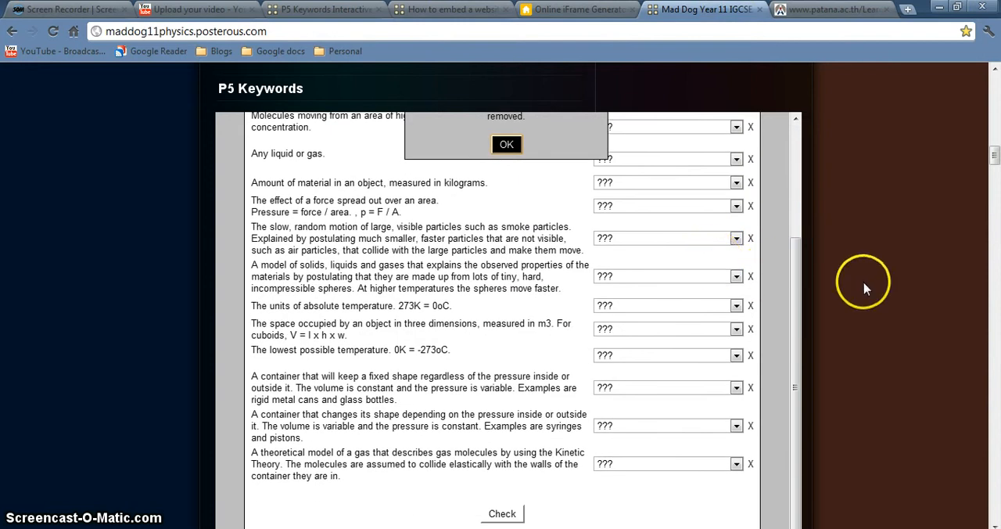